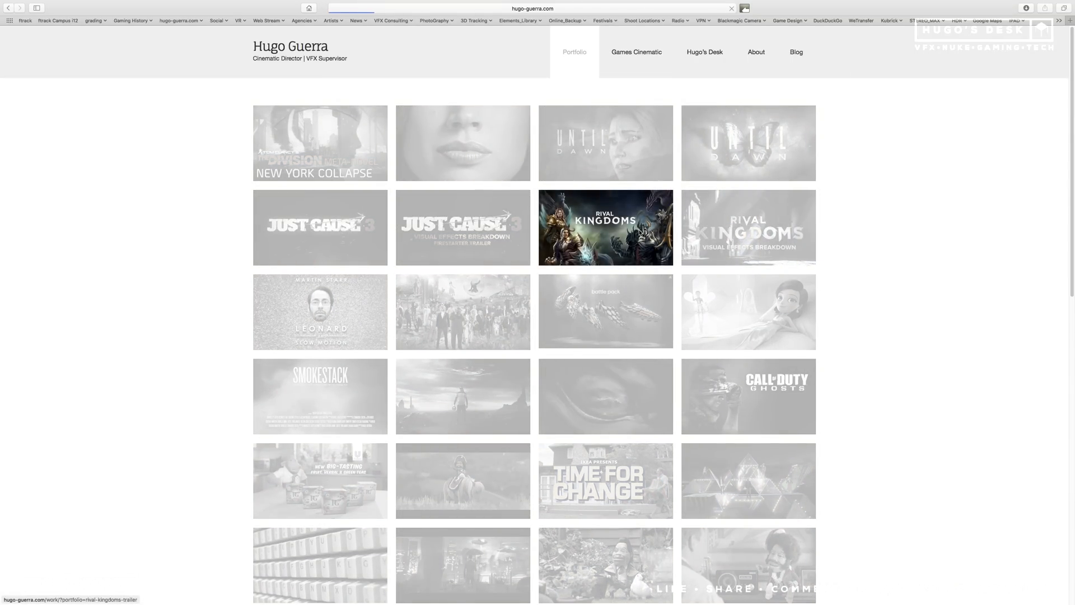
Navigate from the Rival Kingdoms Trailer page back to Portfolio and into the VFX breakdown page
click(605, 228)
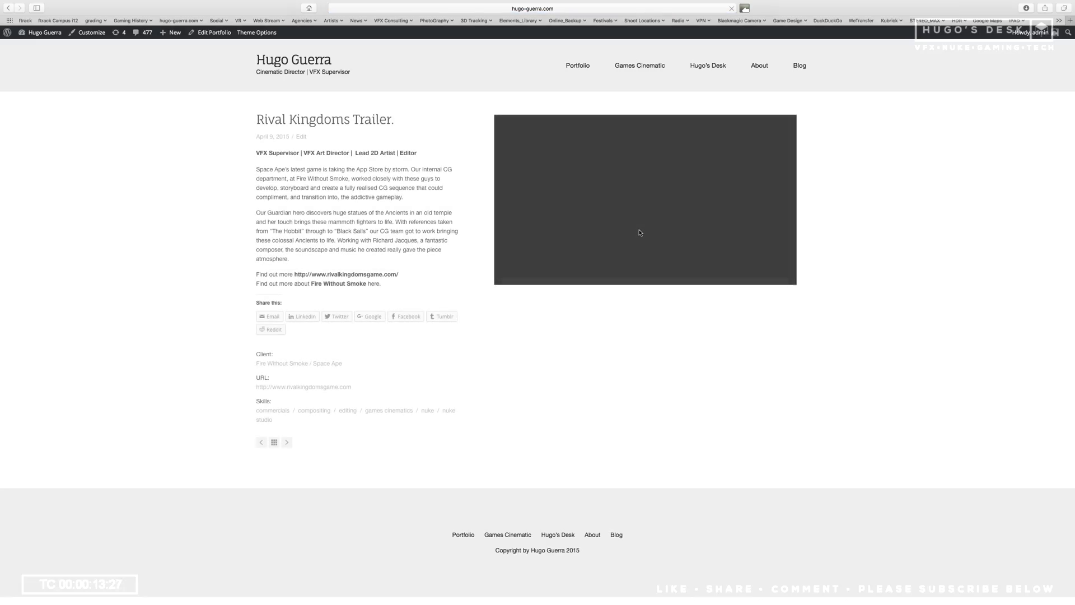
click(644, 199)
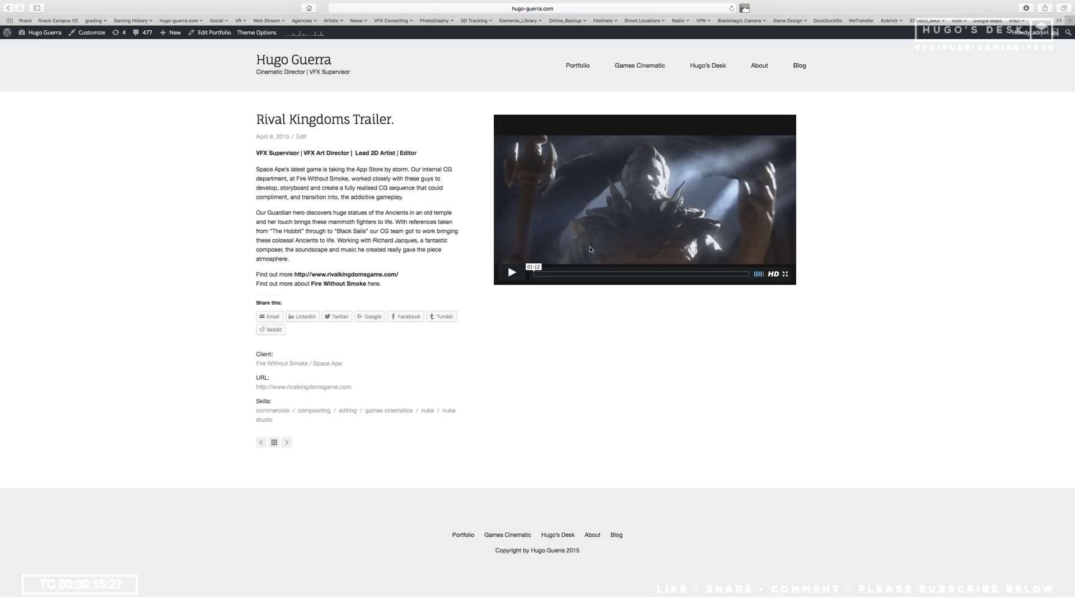
click(578, 65)
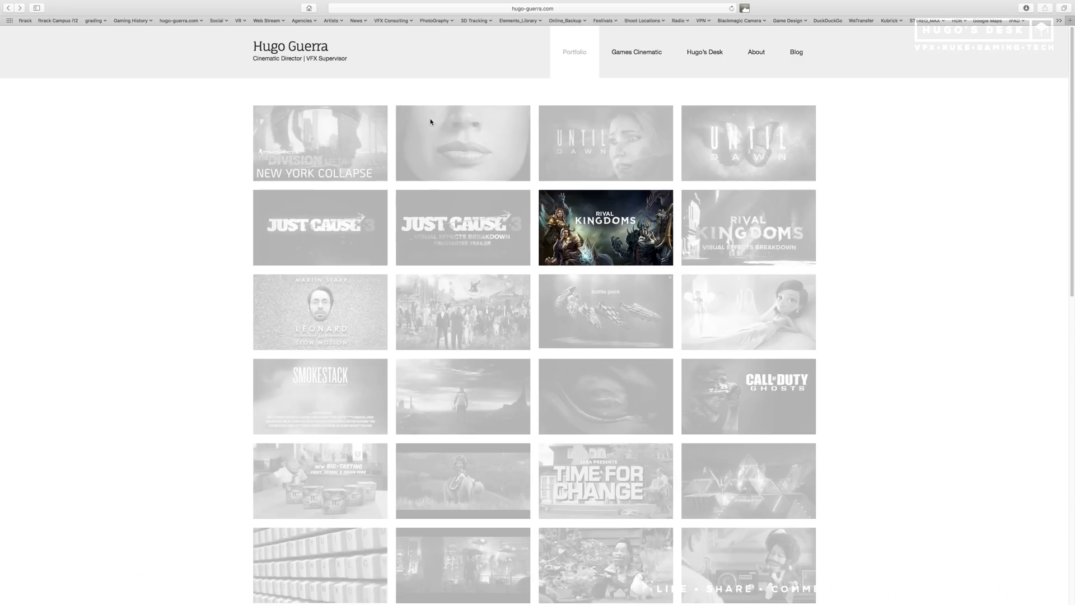
click(605, 227)
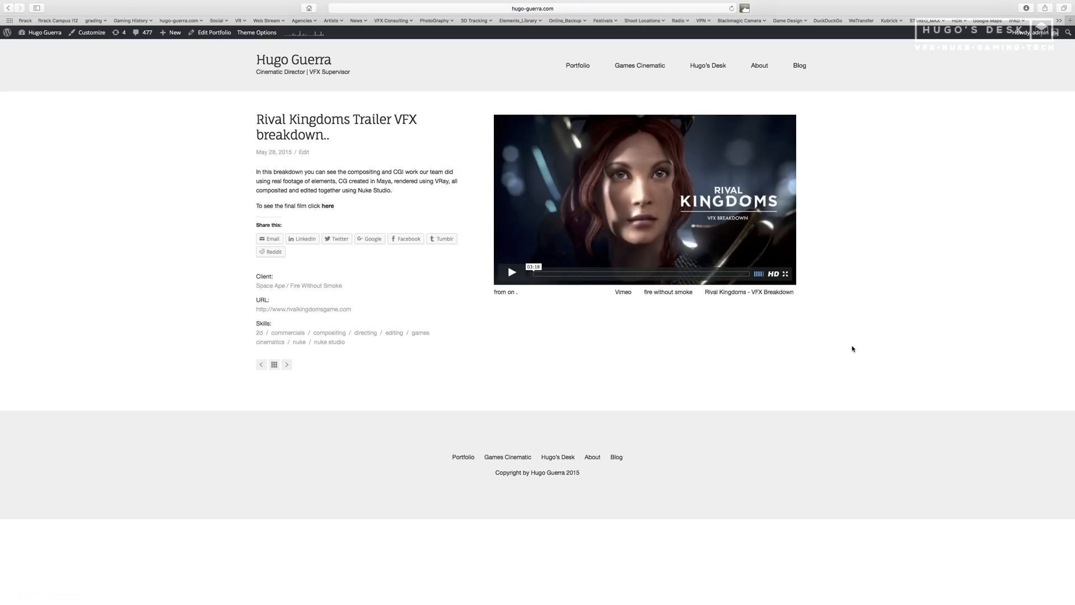
Start the VFX breakdown video playing
click(512, 272)
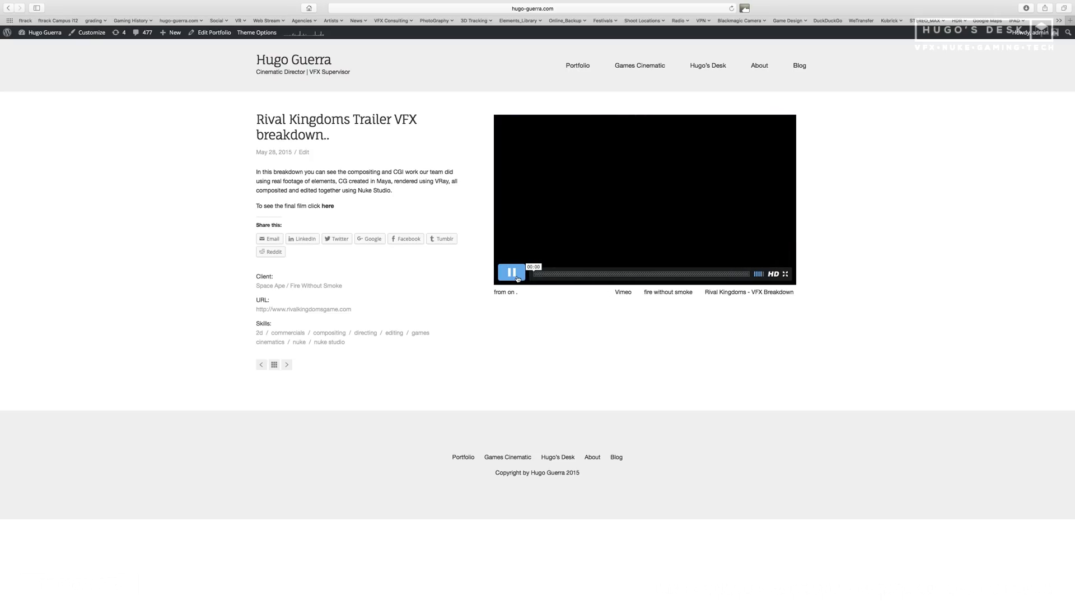
click(512, 272)
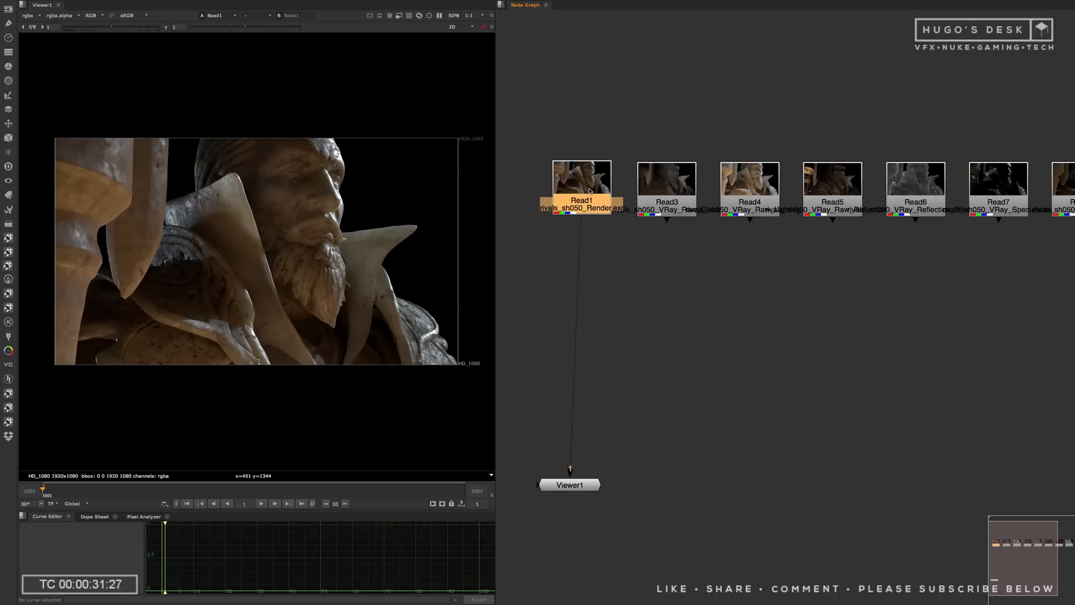
Arrange Read3–Read8 into a vertical column further left, with Read2 (Diffuse) set aside and viewed
click(665, 181)
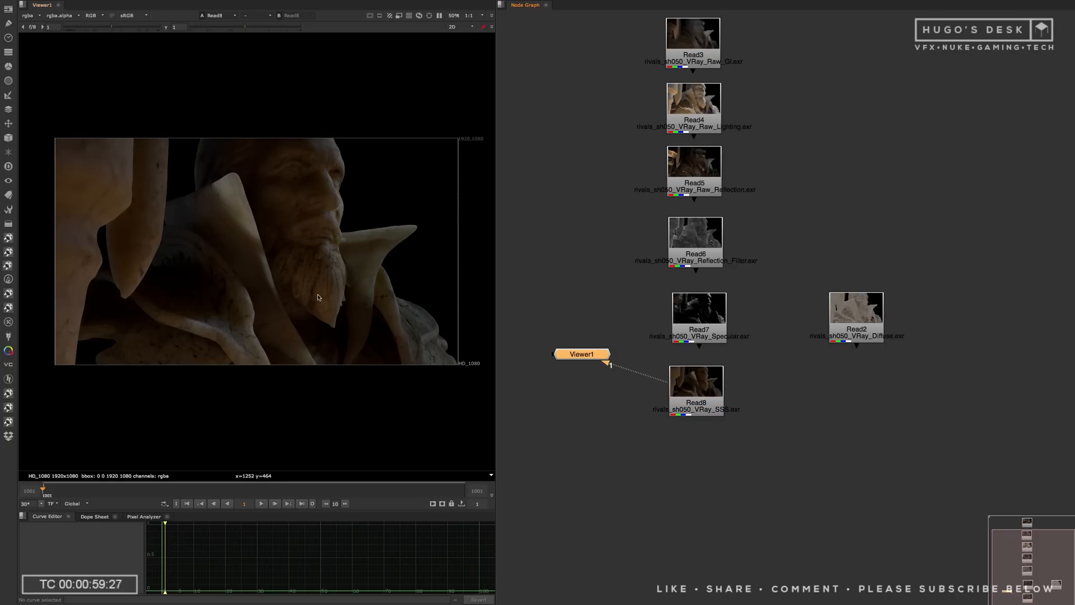
drag(856, 319, 703, 456)
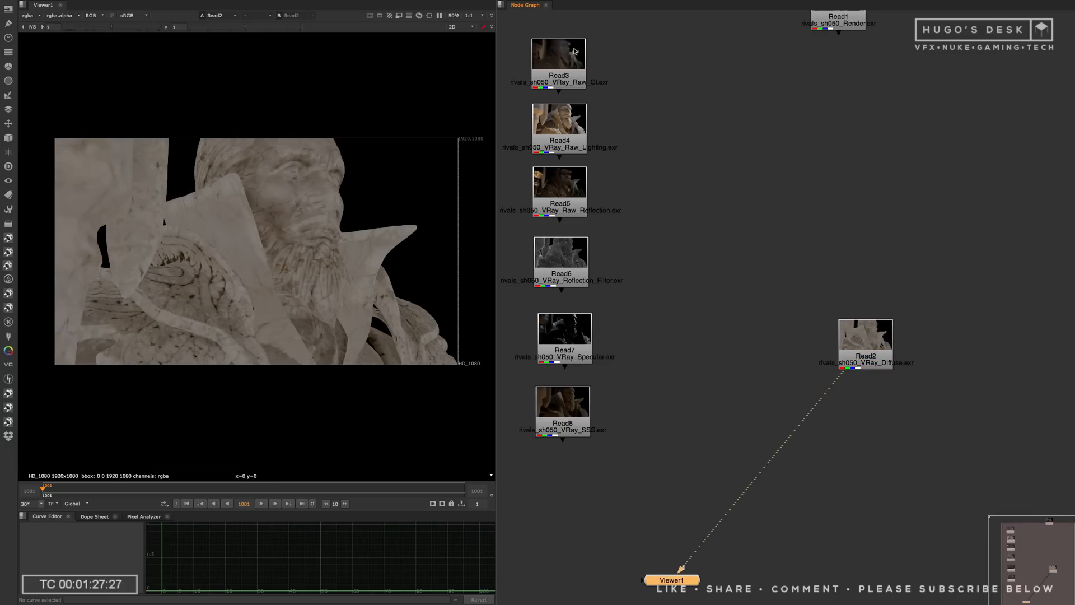
Add an Unpremult node after the diffuse Read2 and dismiss its settings
click(865, 344)
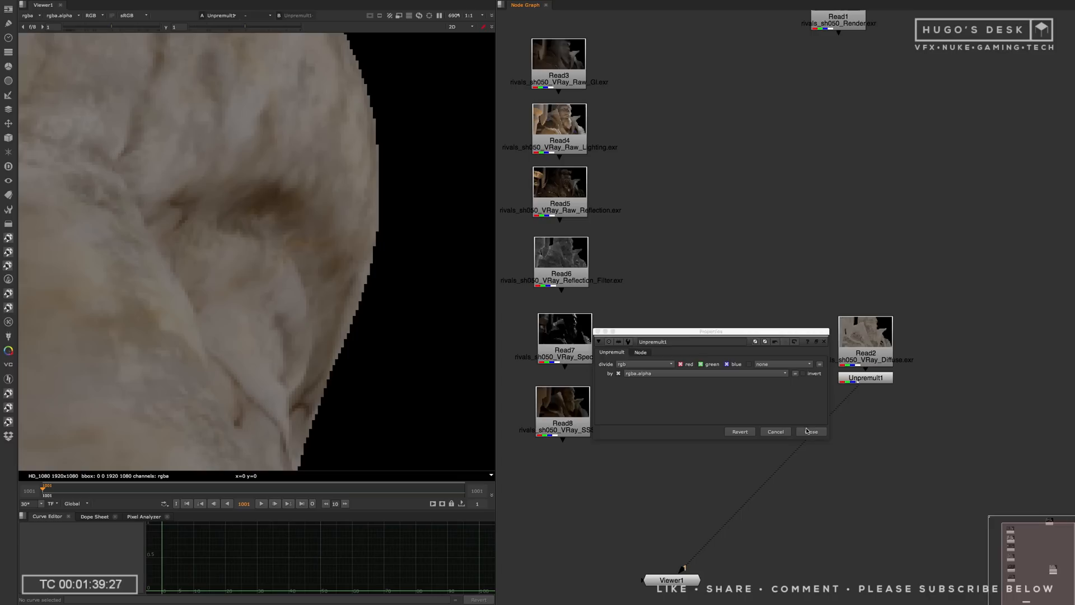
click(813, 431)
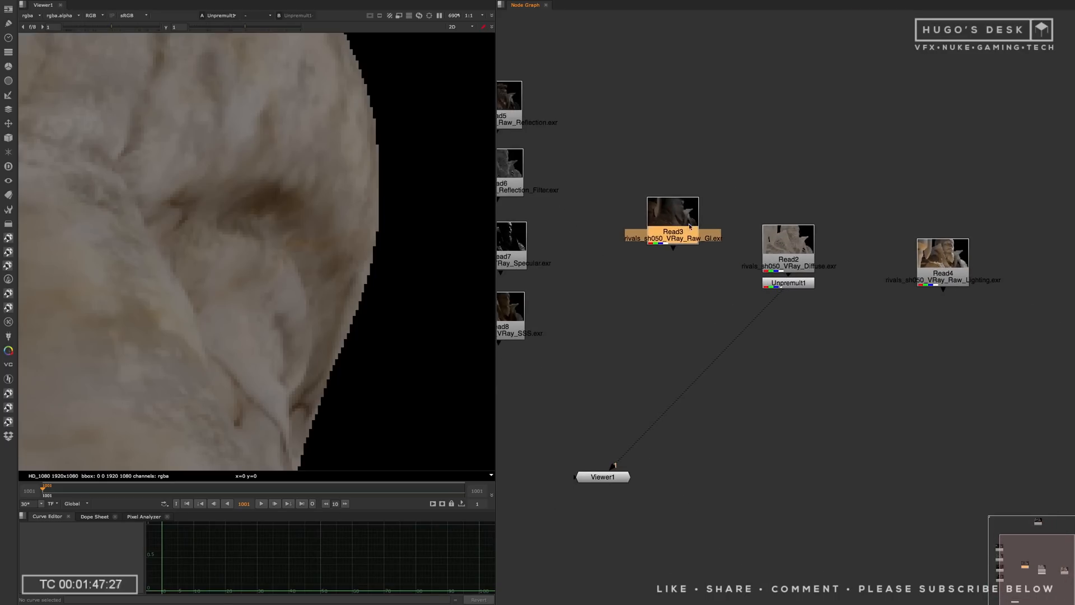
drag(672, 220, 665, 254)
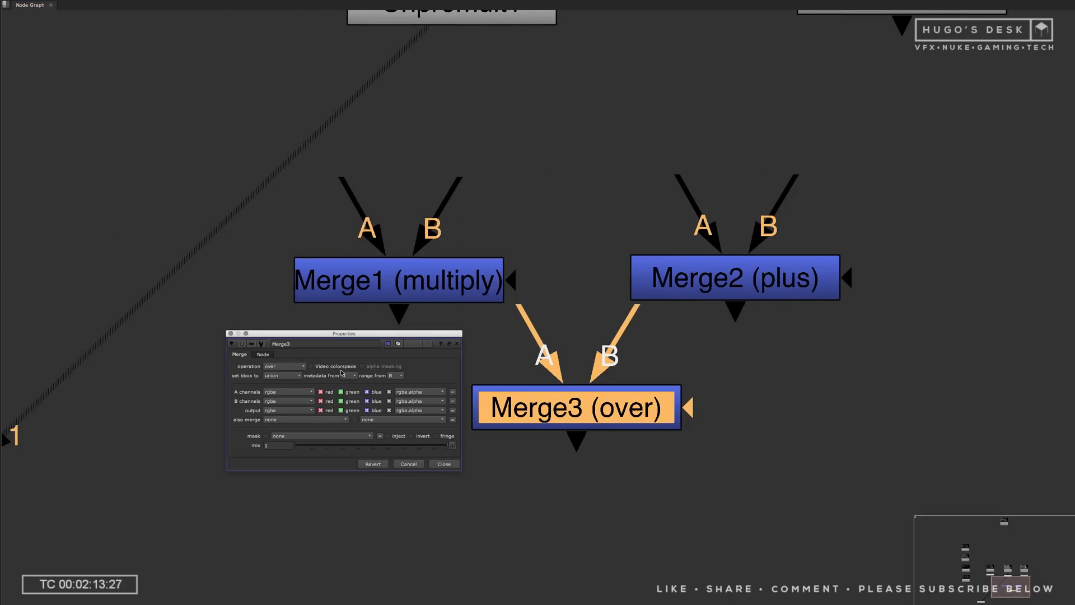
Set Merge3's operation to screen and nudge the node lower in the graph
click(284, 365)
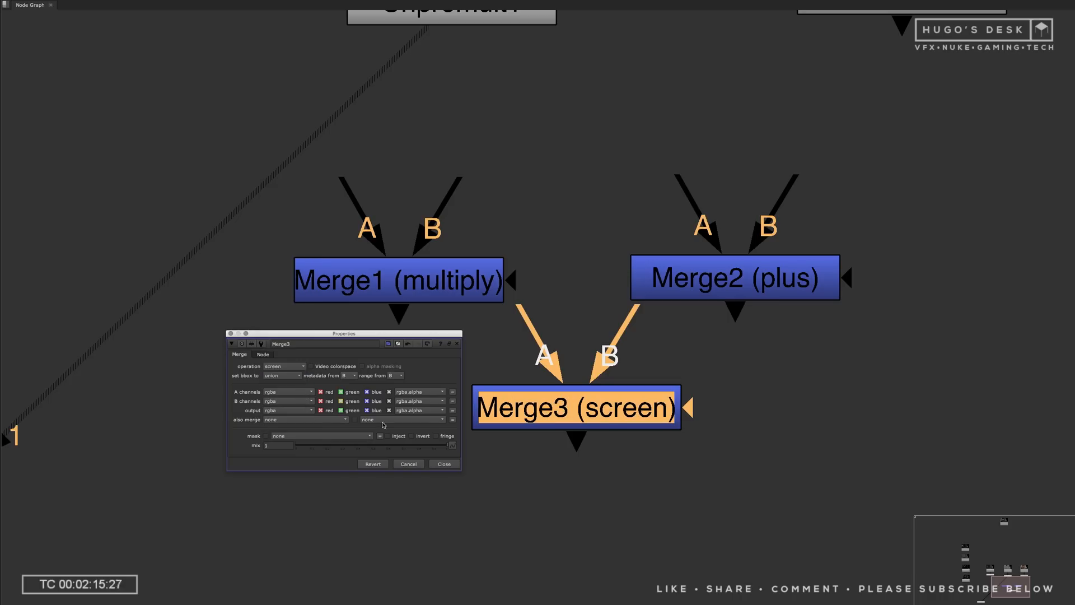
click(443, 463)
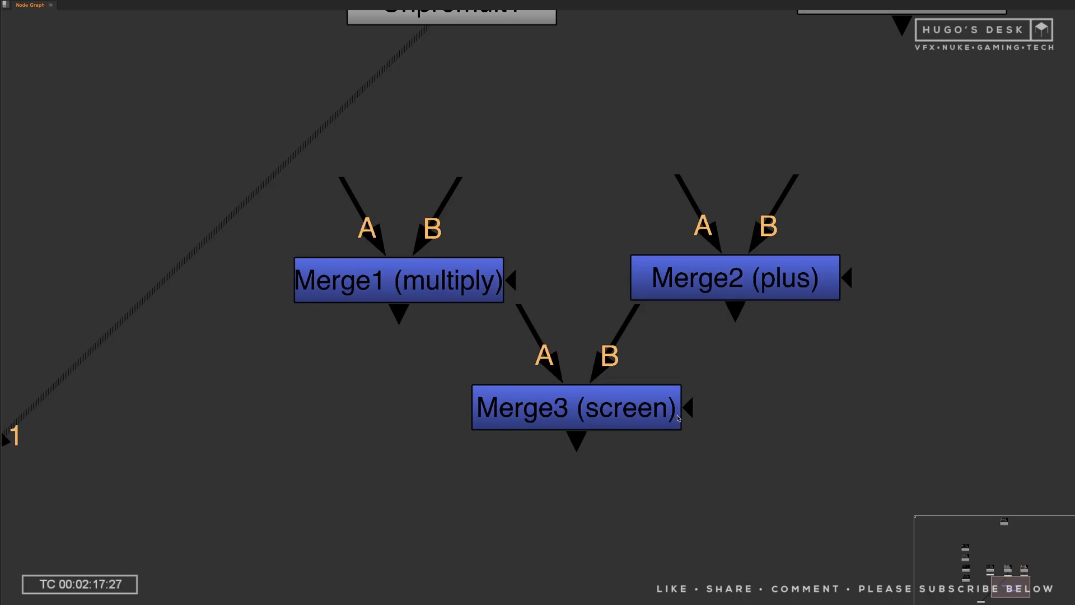
click(575, 424)
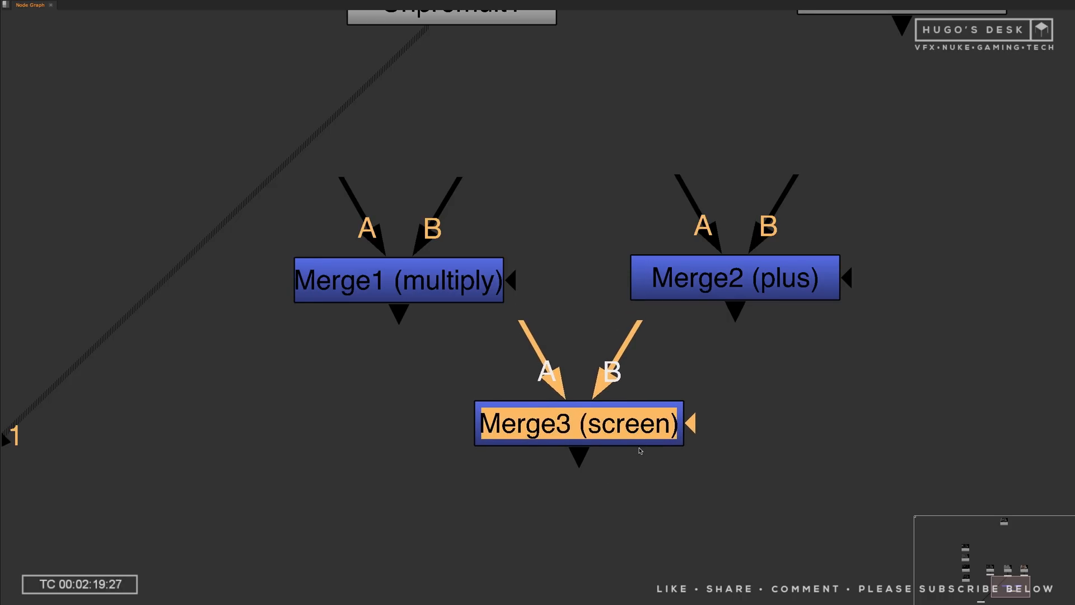
key(d)
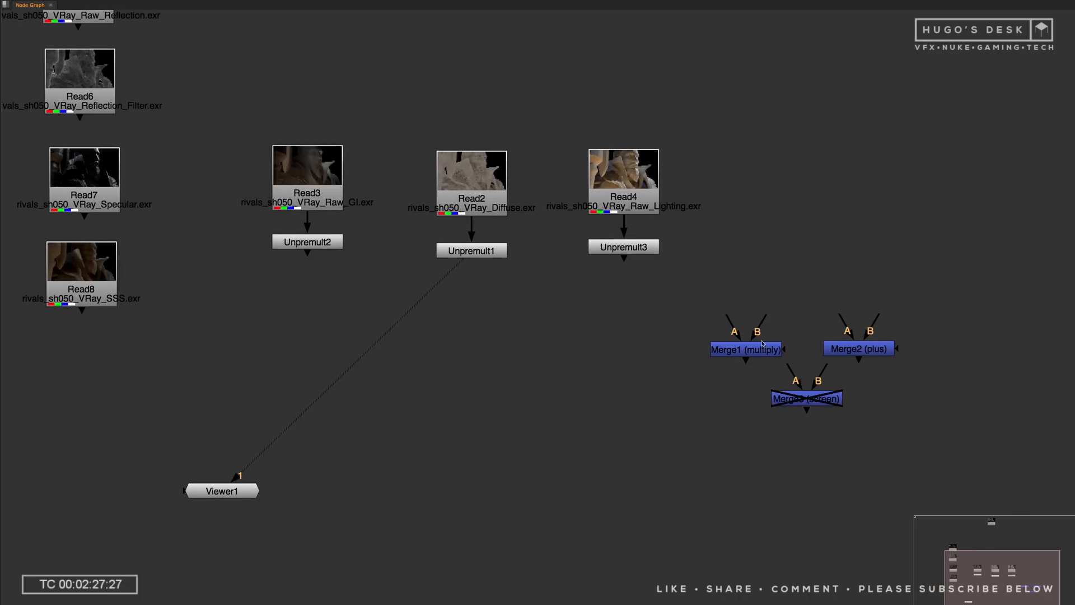
Wire the GI and Lighting Unpremults with the Diffuse into multiply merges feeding a plus merge
drag(746, 348, 528, 356)
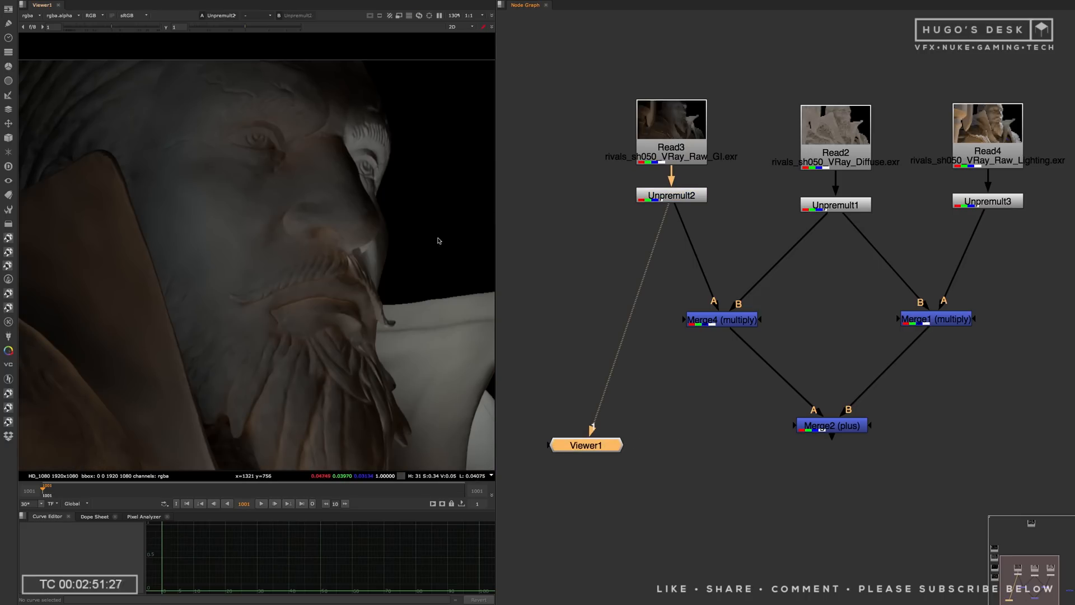
click(720, 319)
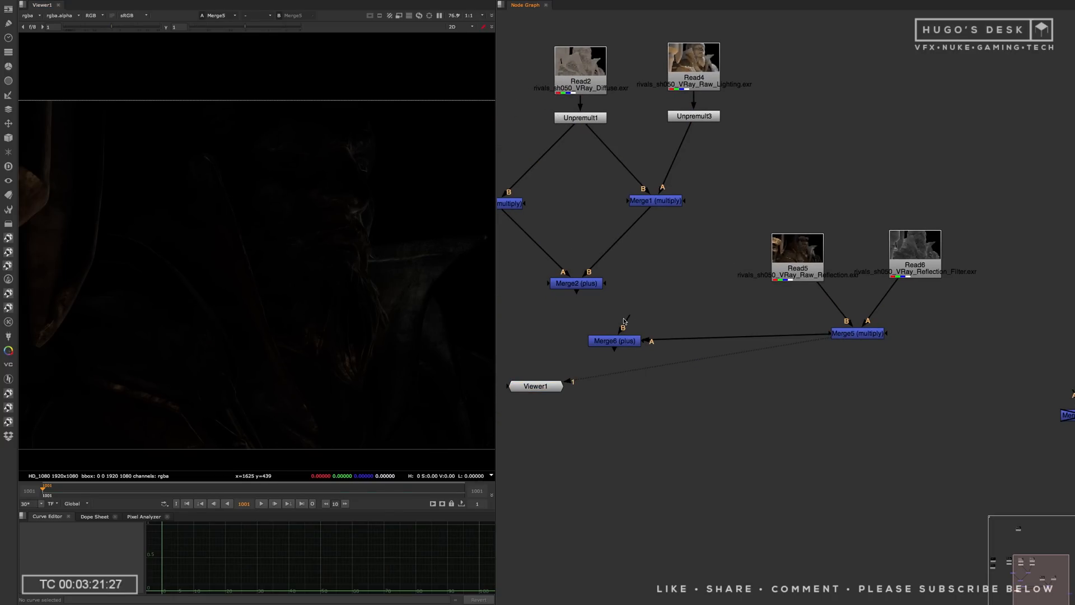
Feed the diffuse-lighting sum into the plus merge below the reflection multiply
drag(615, 340, 572, 438)
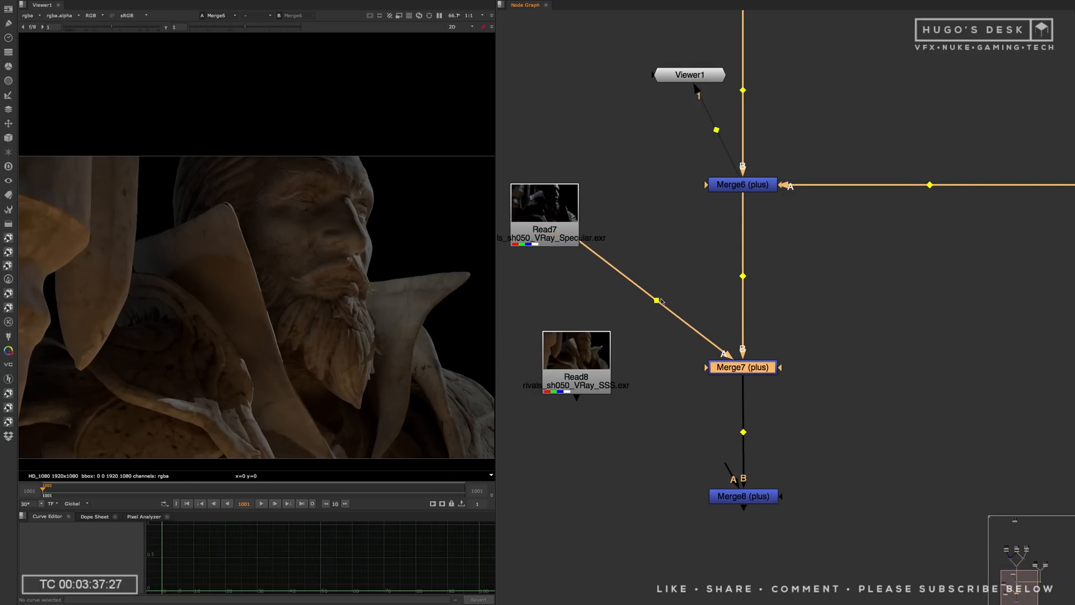
Connect the Specular pass into the next plus merge of the main branch
drag(575, 349, 549, 469)
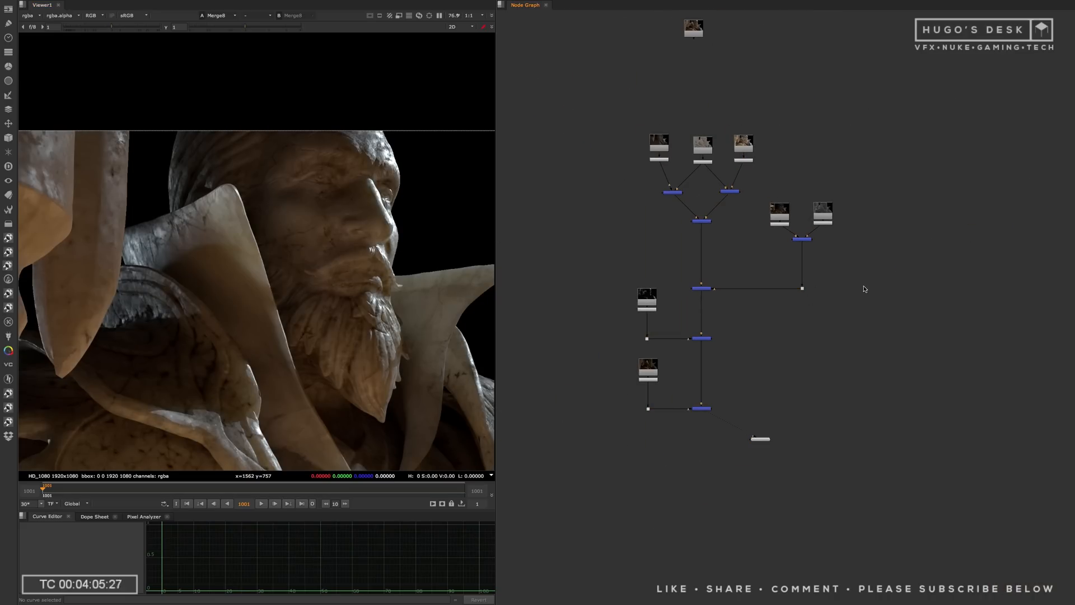
Label the backdrop 'VRAY Shader Rebuild (RAW)' around the whole rebuild tree
text(bal)
text(VRAY Shader Rebuil)
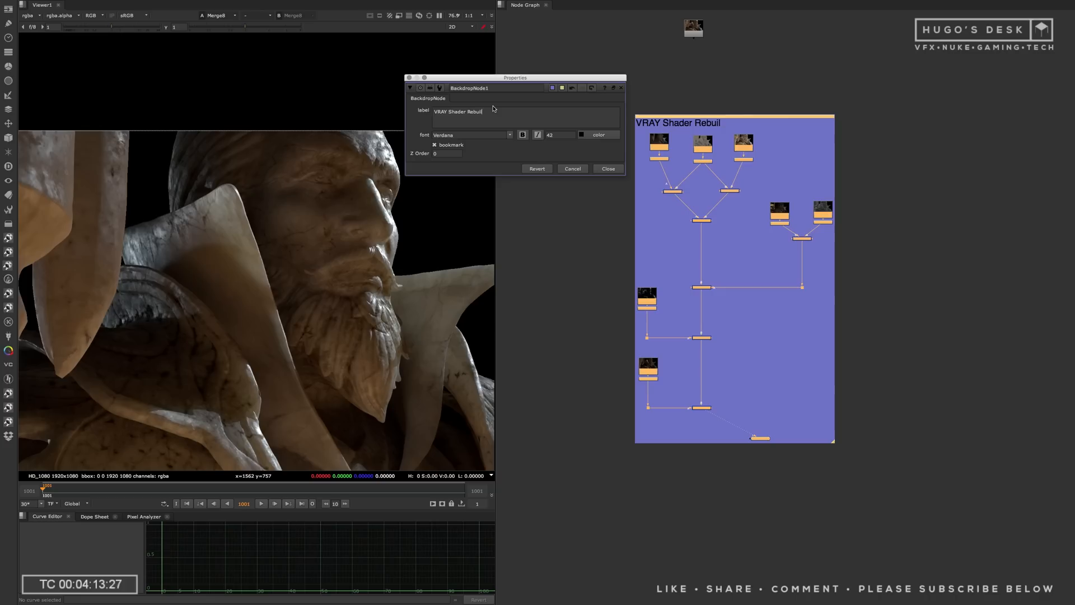
text(d)
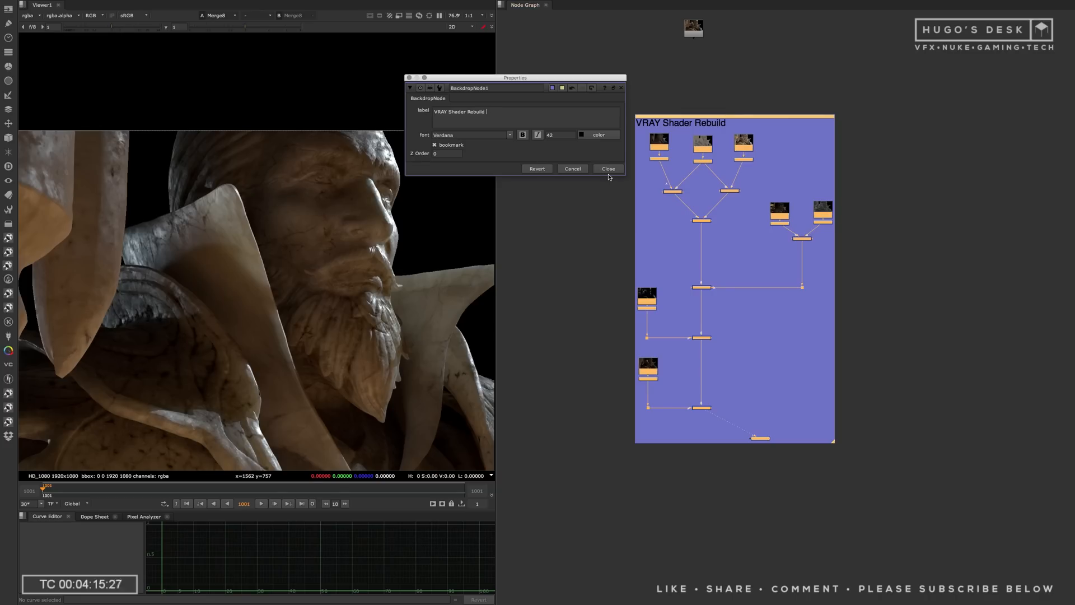
text((RAW)
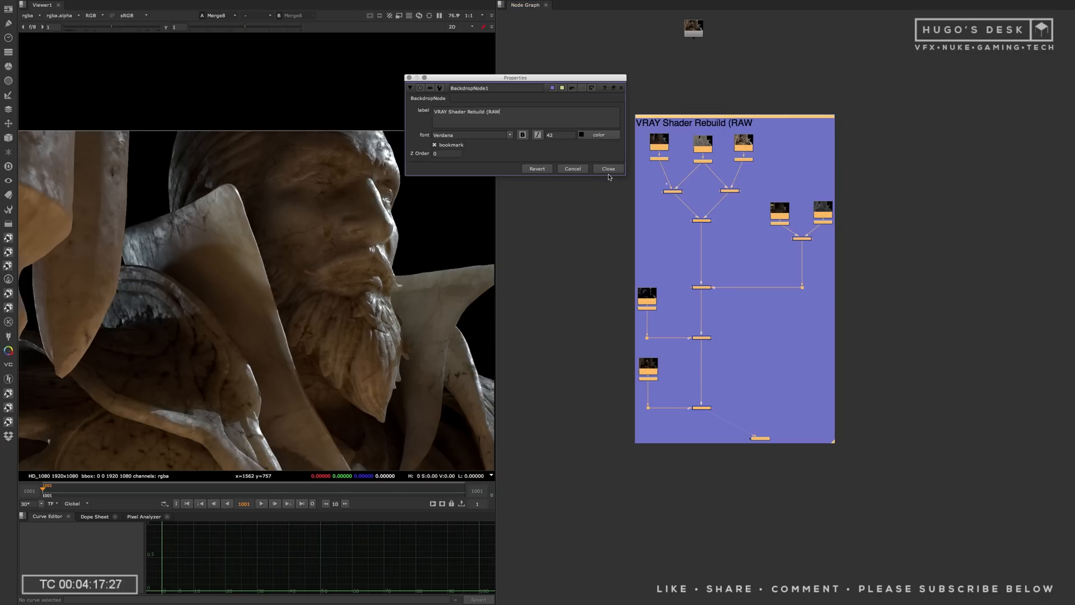
click(606, 169)
text(c)
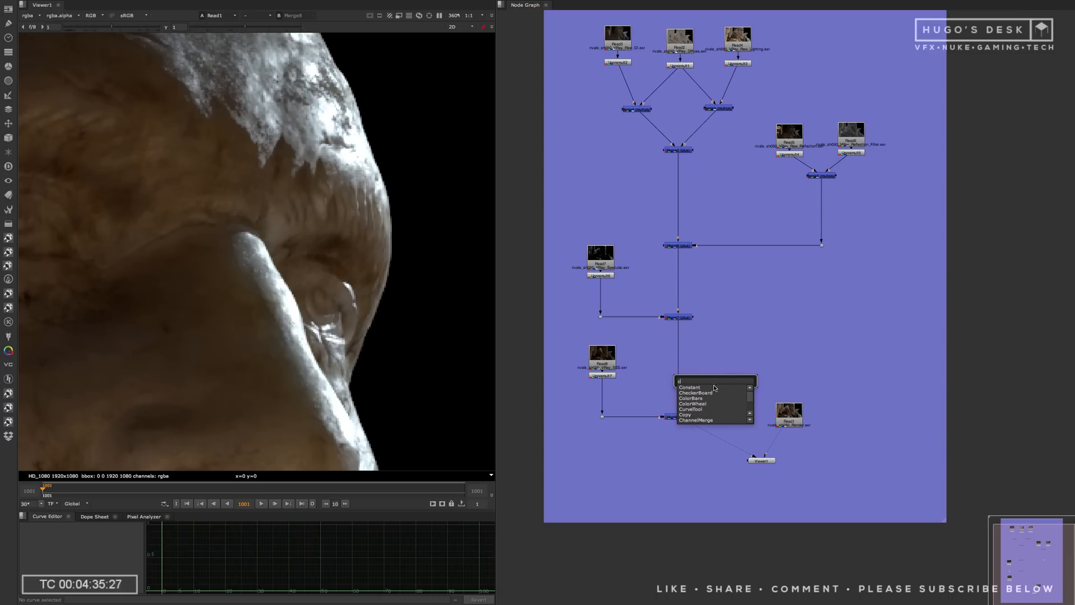
Add a Copy node taking rgba.alpha from the beauty Read, then a Premult after it
click(685, 414)
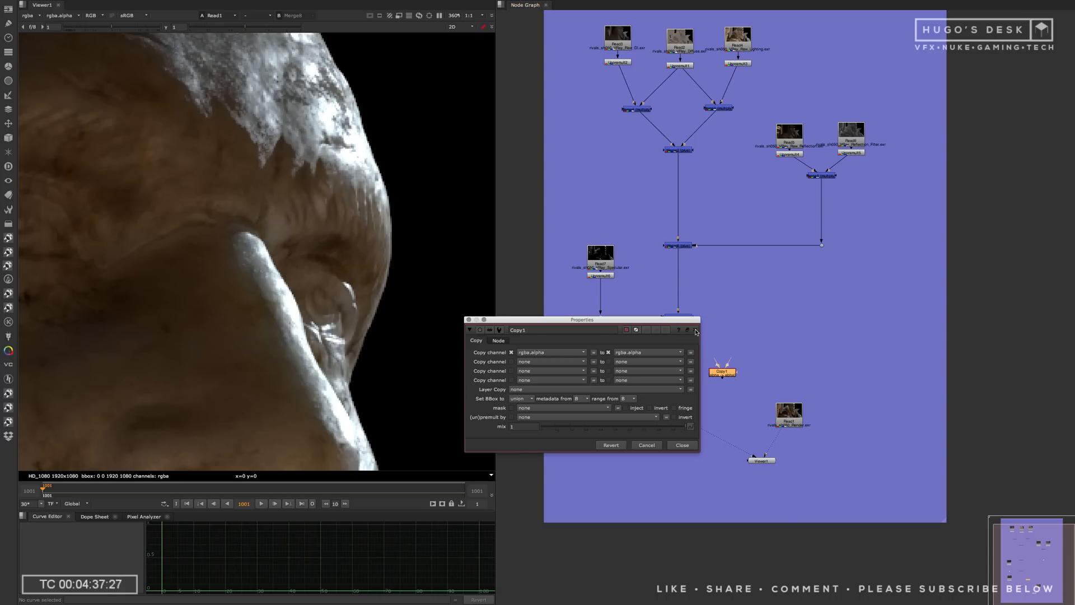
click(682, 445)
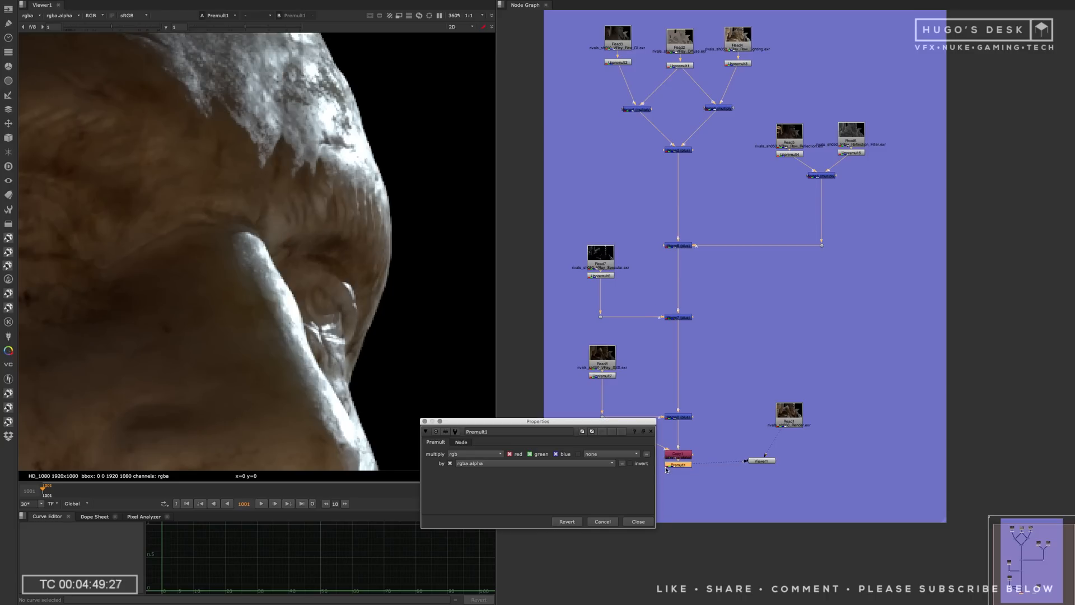
click(636, 521)
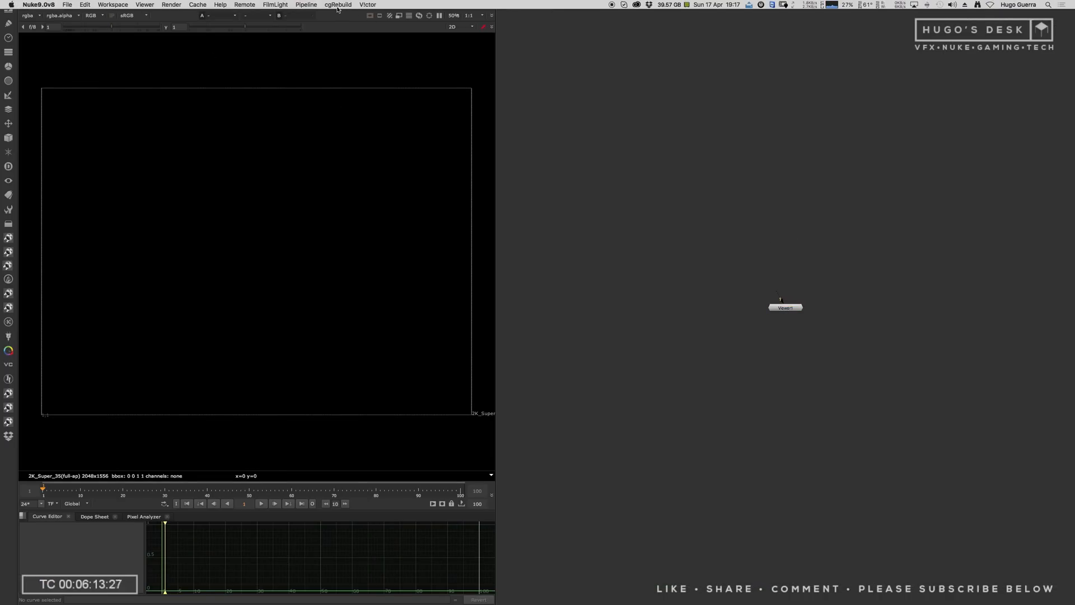
Load the ogRebuild template and zoom out to see its coloured pass sections
click(337, 4)
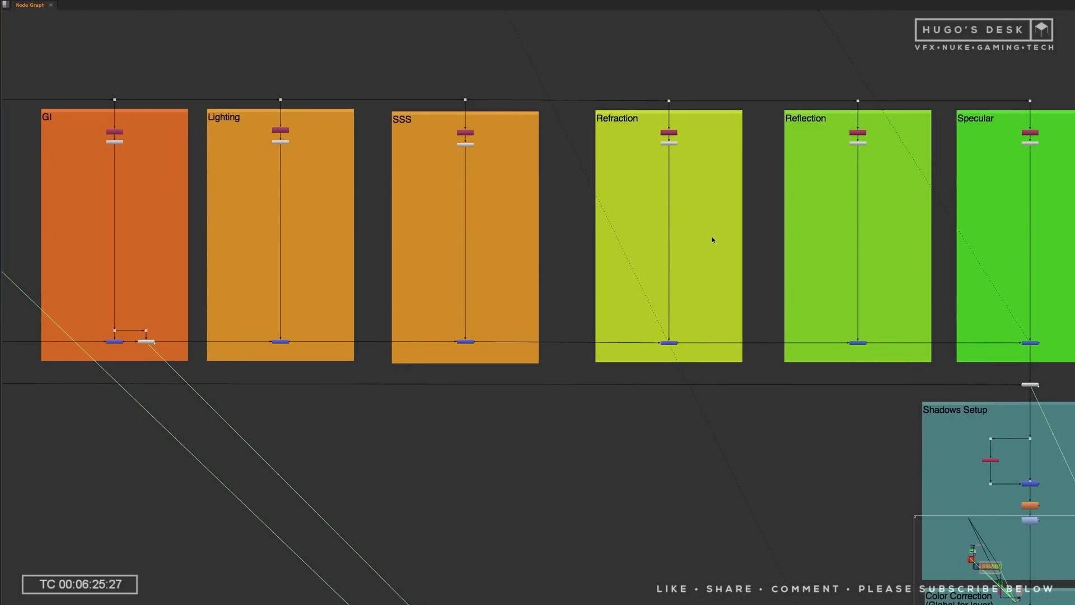
scroll(down, 3)
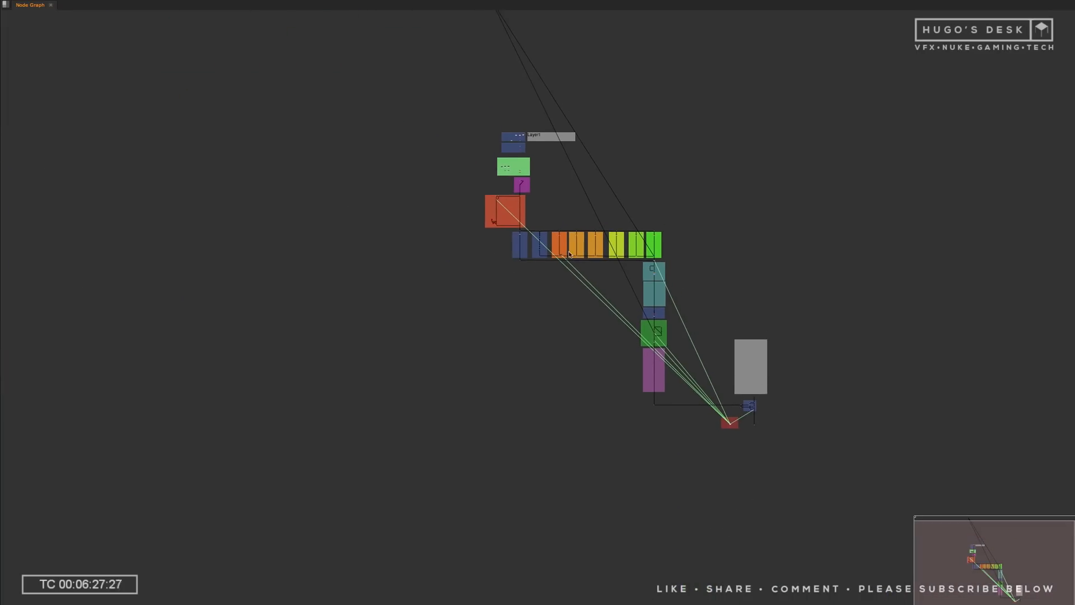